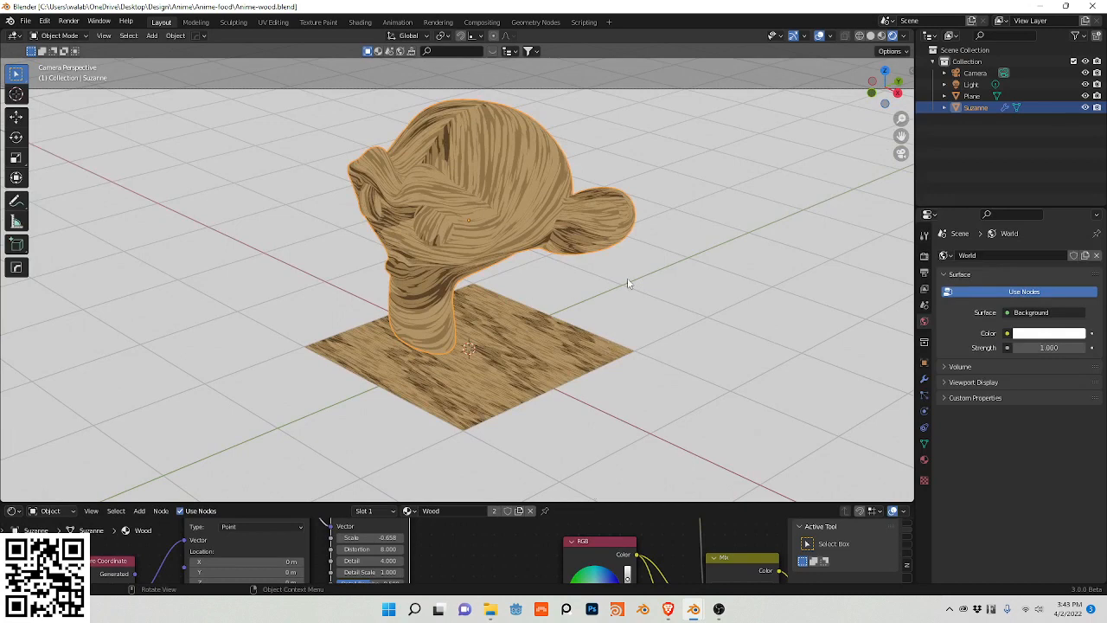
mouse_move(632, 291)
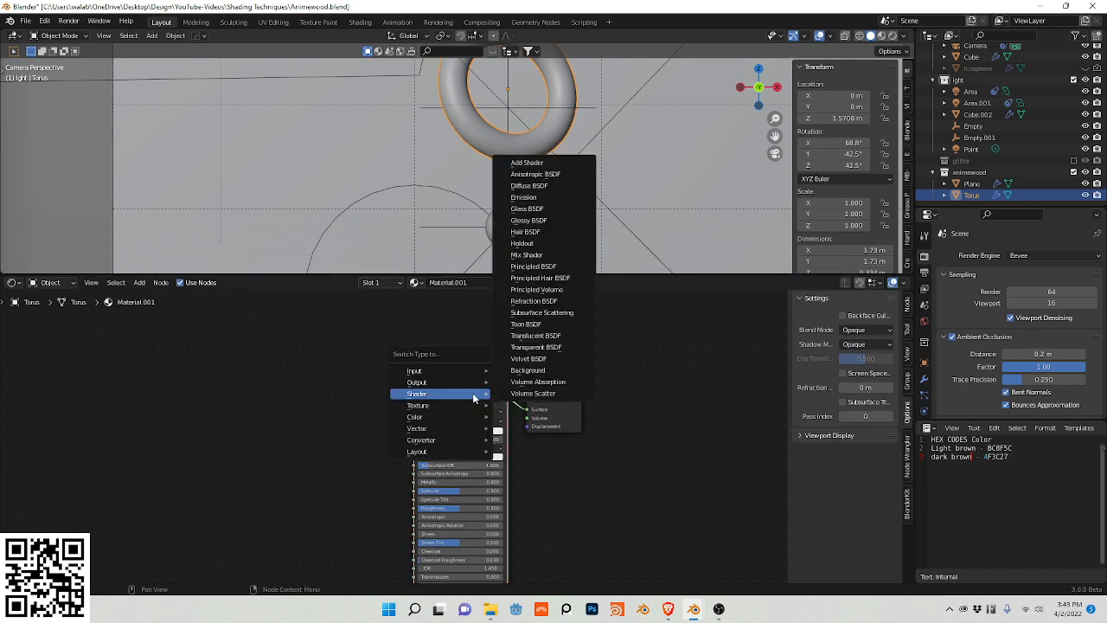
mouse_move(545, 198)
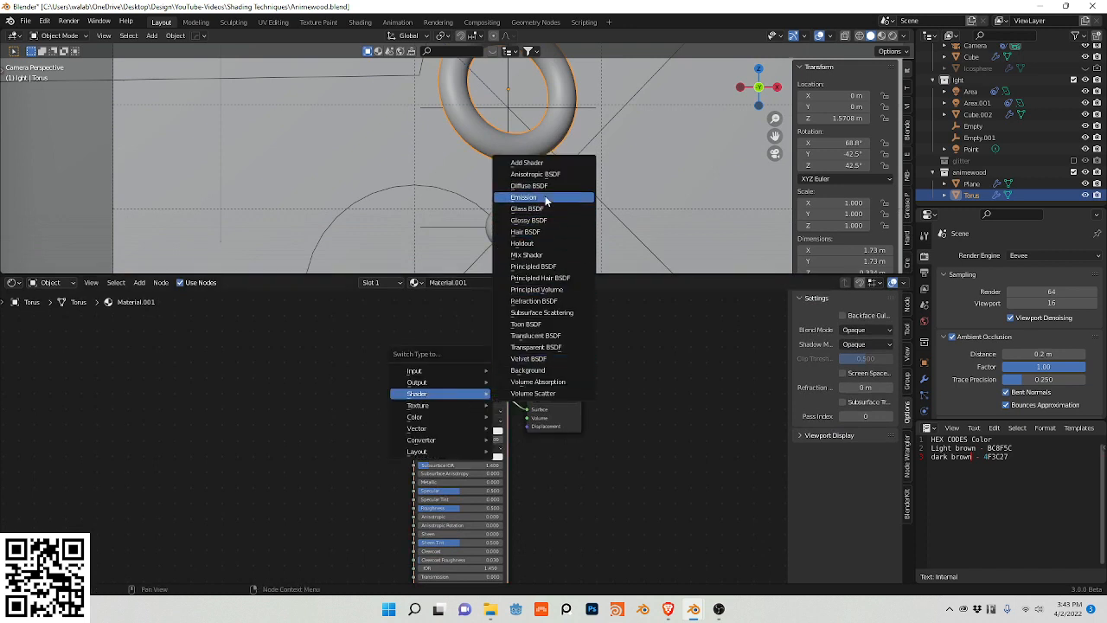
Add an Emission shader and a Wave Texture fed by Texture Coordinate and Mapping nodes.
click(522, 197)
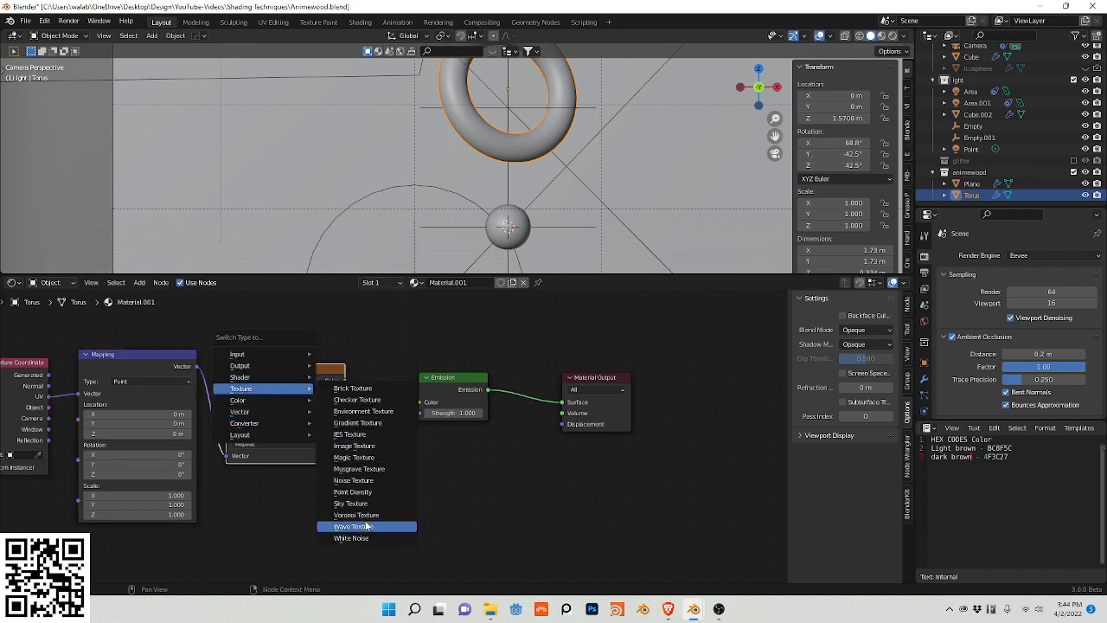
click(353, 526)
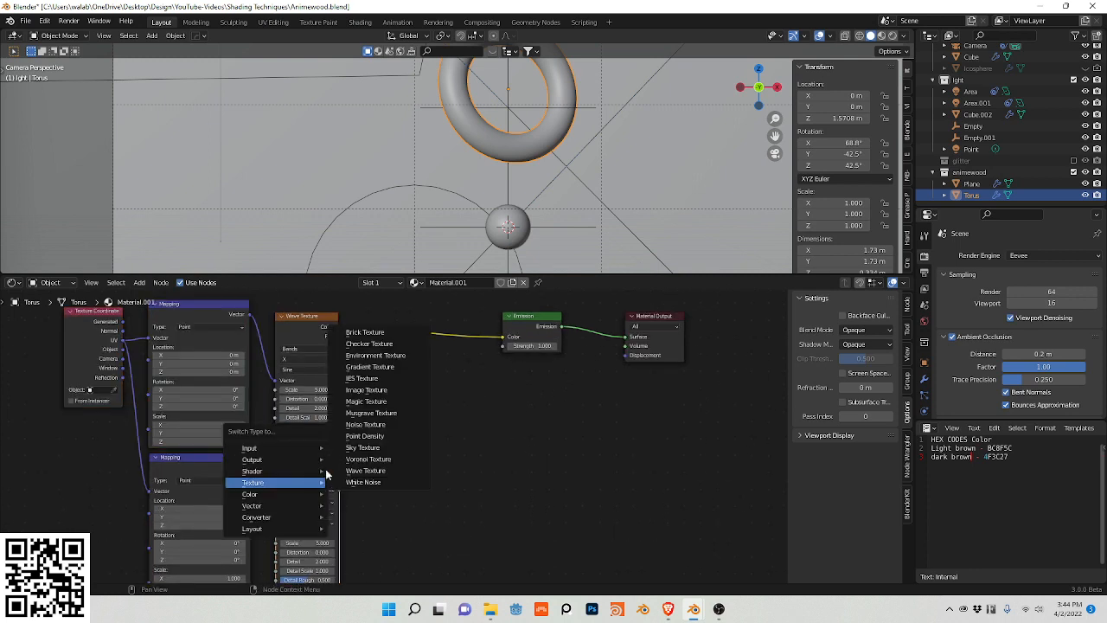
Add a second Wave Texture with ColorRamps placed beside it and wired toward Emission.
click(369, 460)
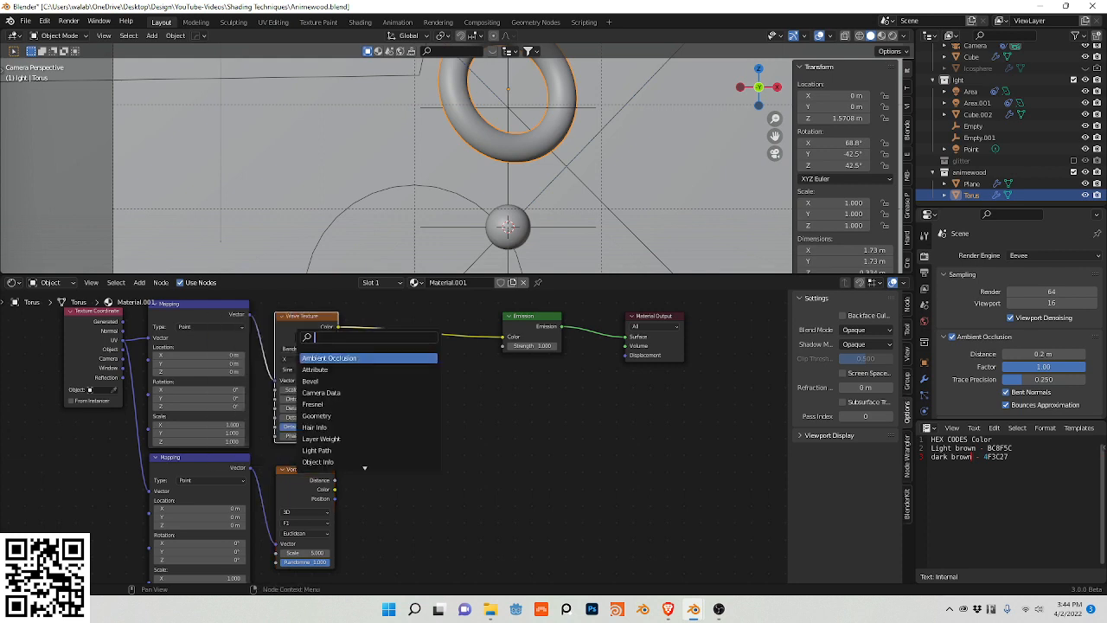
click(329, 359)
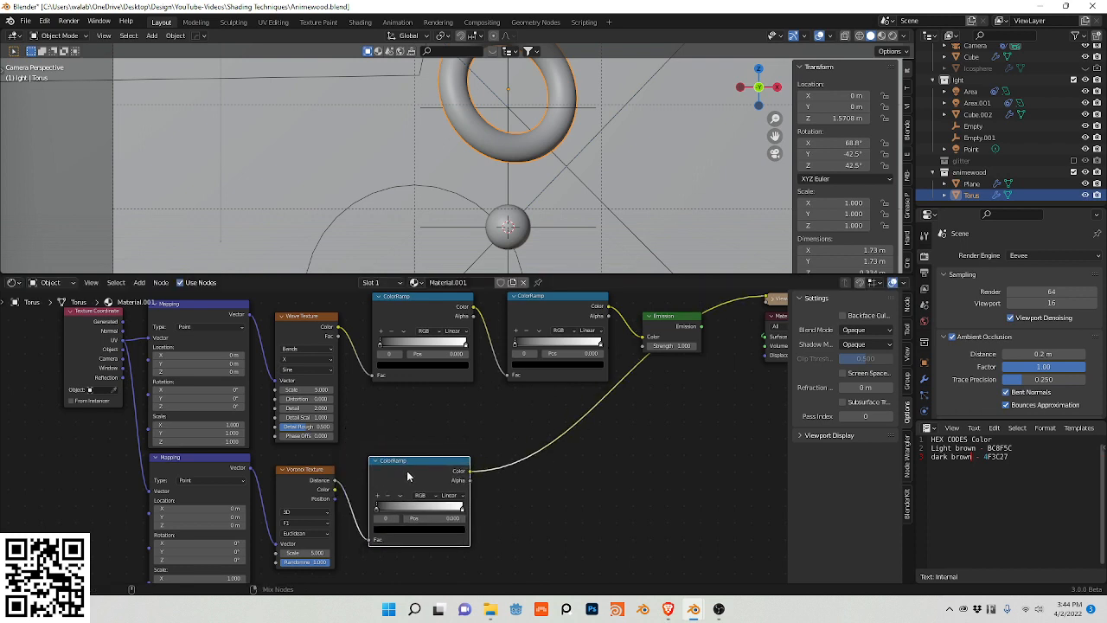
drag(407, 476, 545, 502)
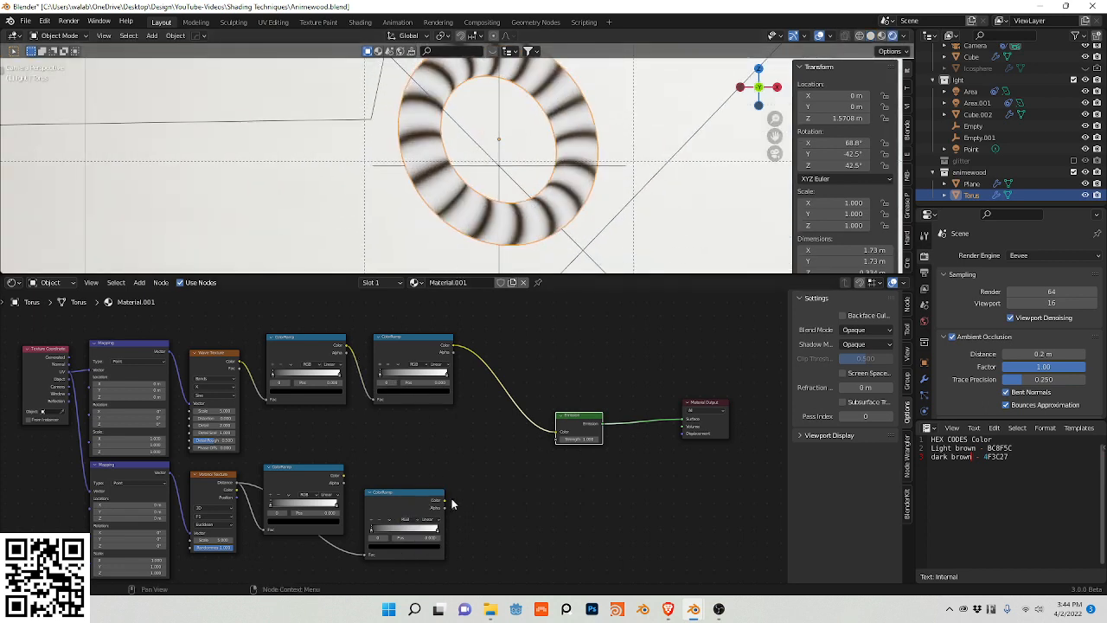
drag(450, 498, 553, 430)
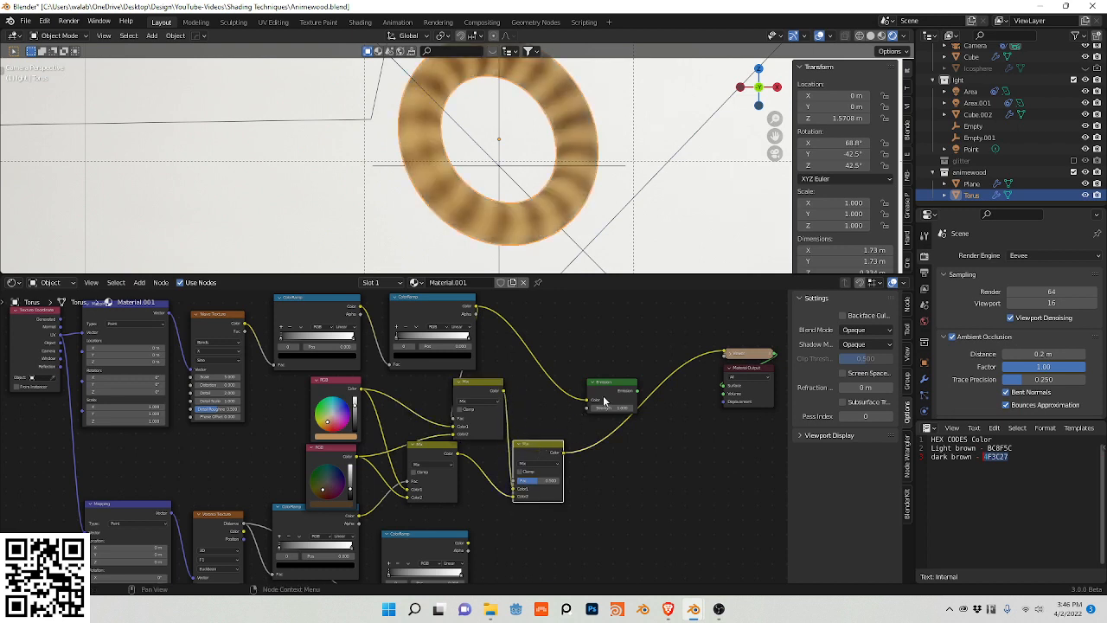
Drop another Mix node onto the link before Emission and connect the extra ramp.
drag(612, 383, 709, 457)
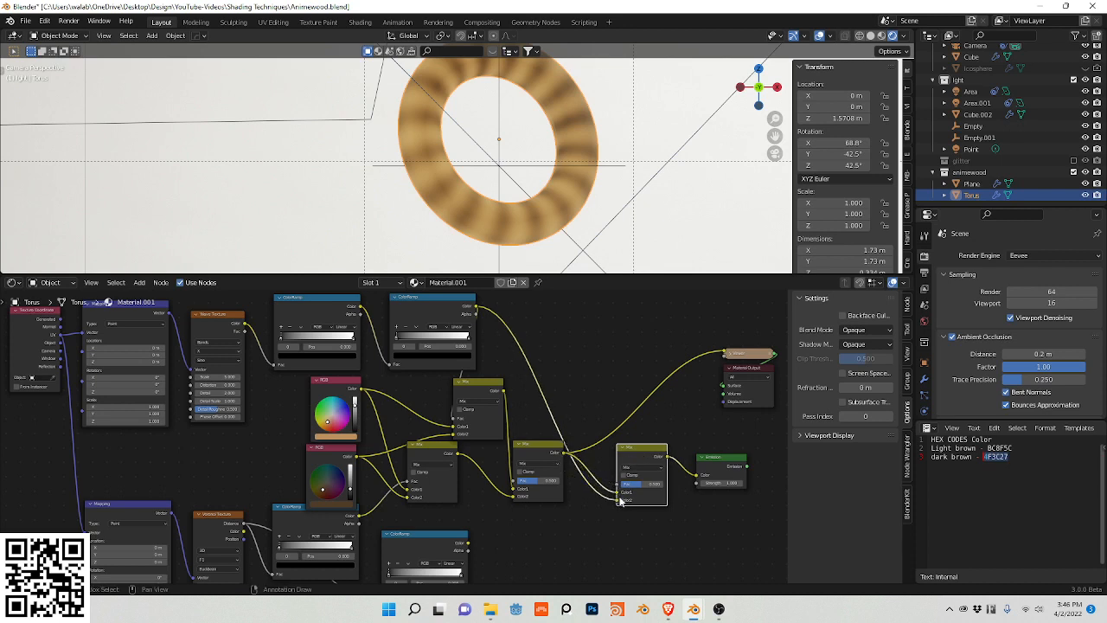
click(640, 468)
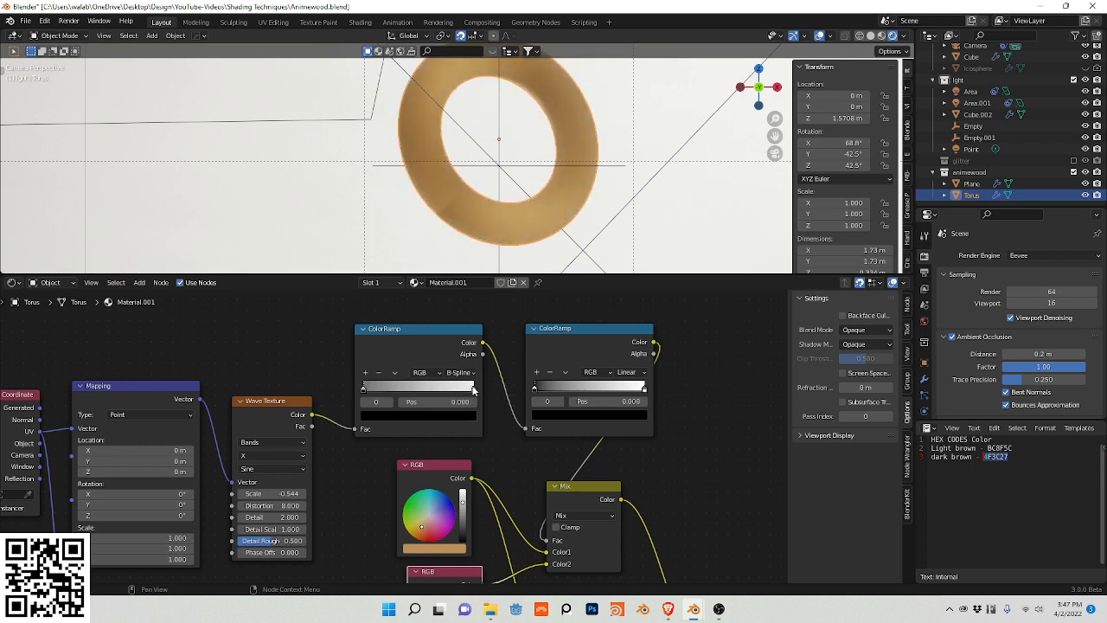
mouse_move(367, 377)
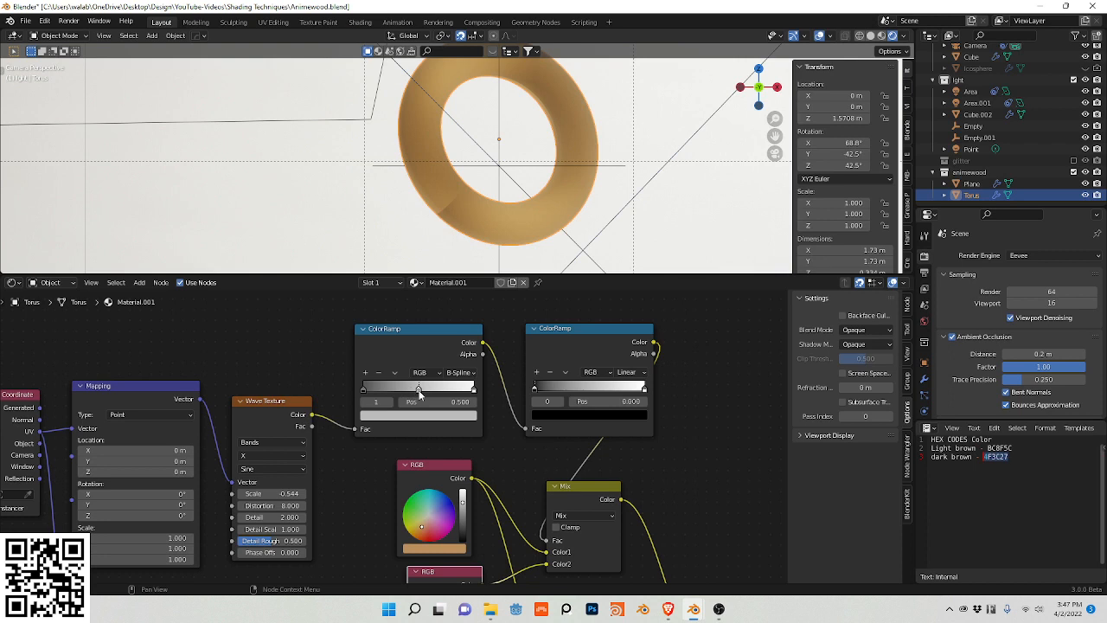
Slide the first ColorRamp's stop back and forth to tune the grain band width.
drag(419, 388, 391, 388)
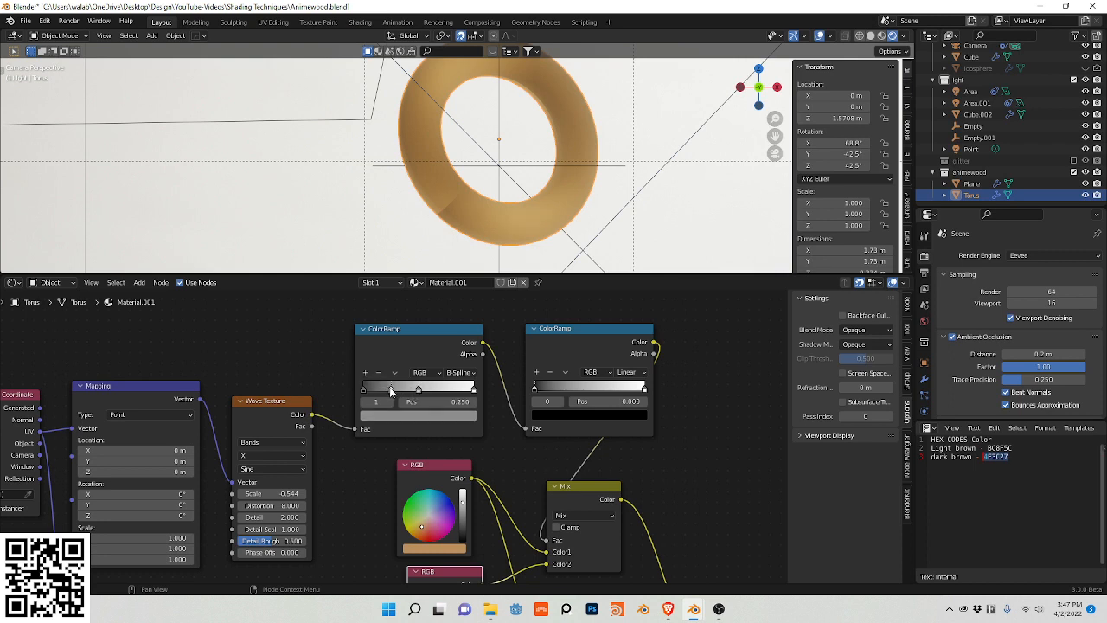
drag(391, 388, 444, 388)
text(c)
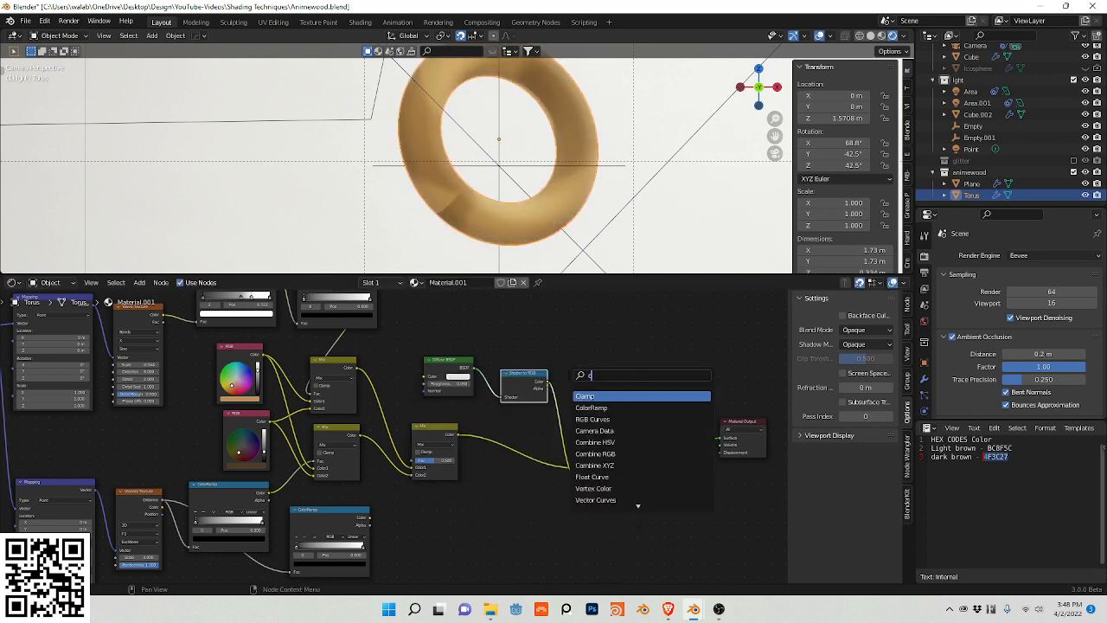
Add a ColorRamp after Shader to RGB and set its interpolation to Constant.
click(592, 409)
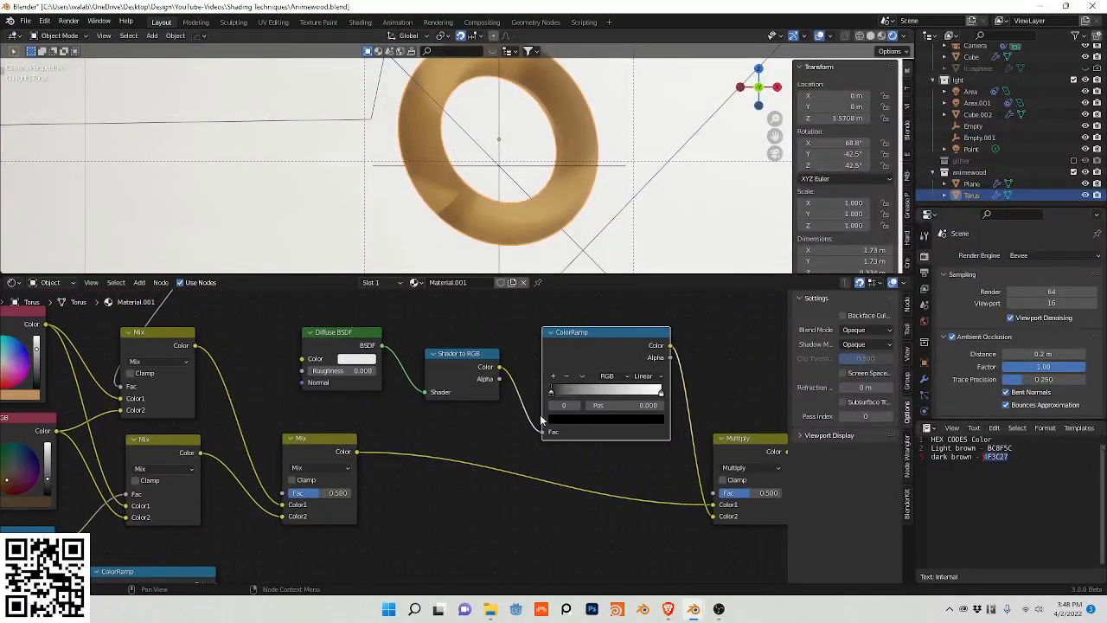
click(644, 376)
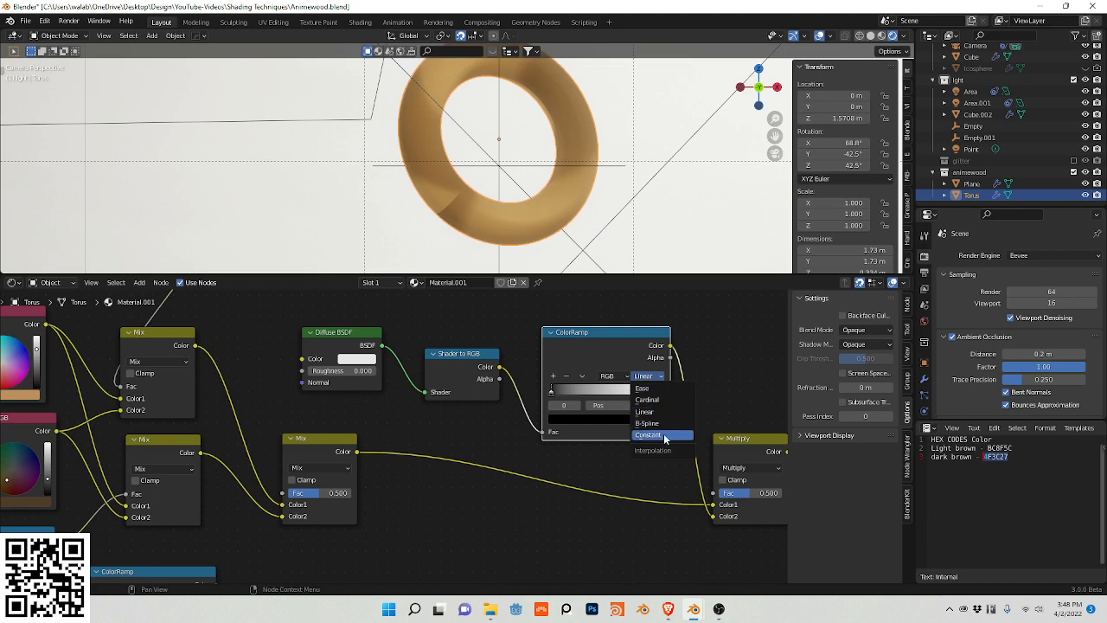
click(649, 436)
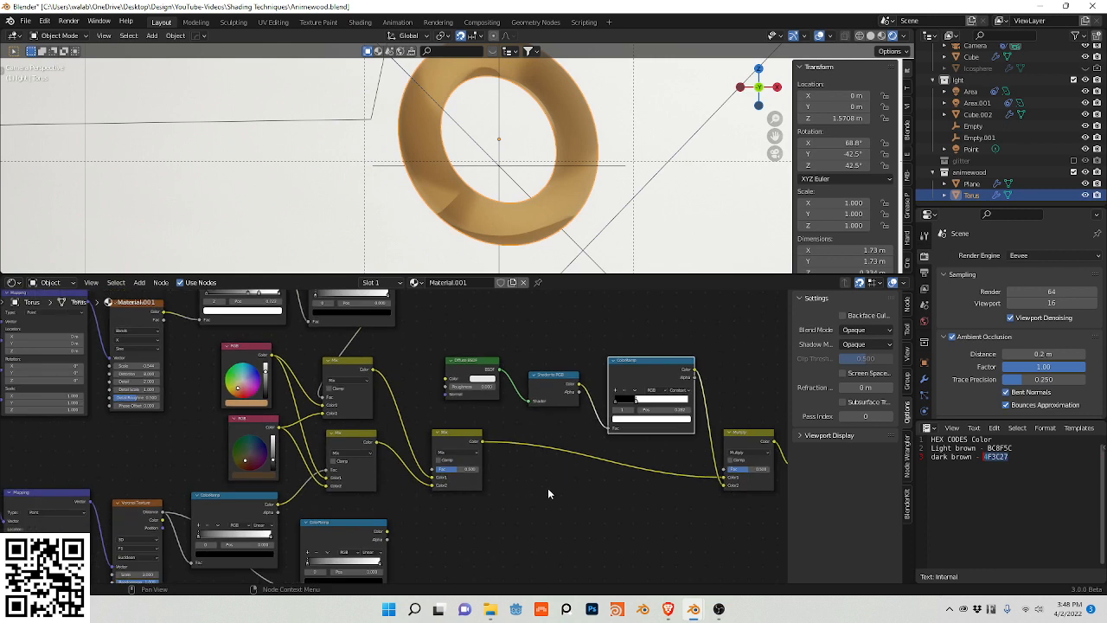
mouse_move(540, 505)
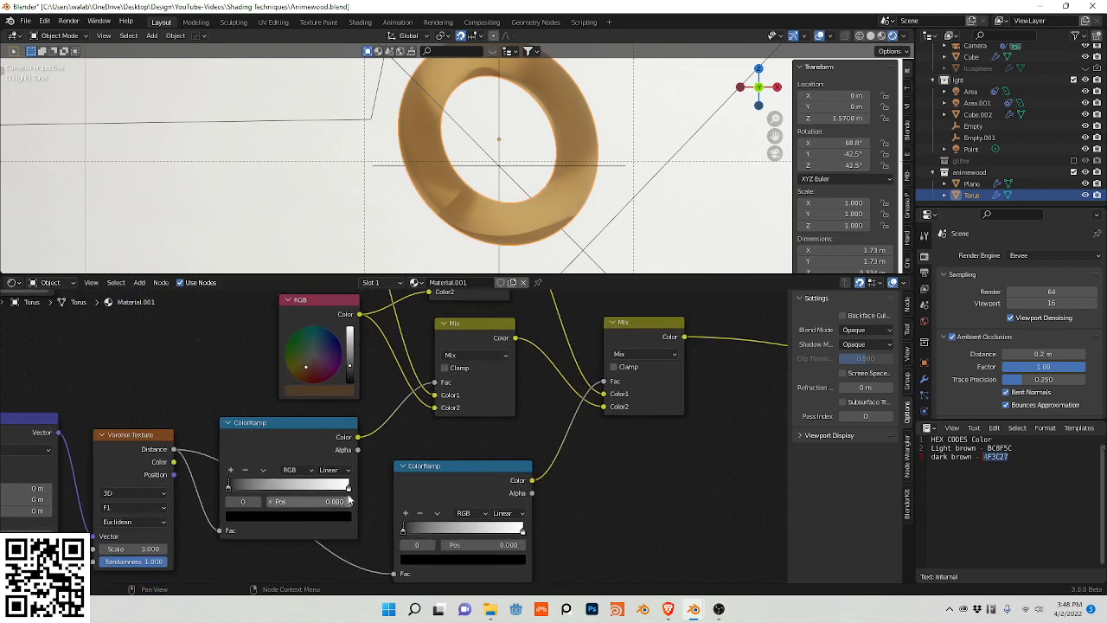
Set the Voronoi grain ColorRamp to Constant and shift a stop on the second ramp.
click(330, 471)
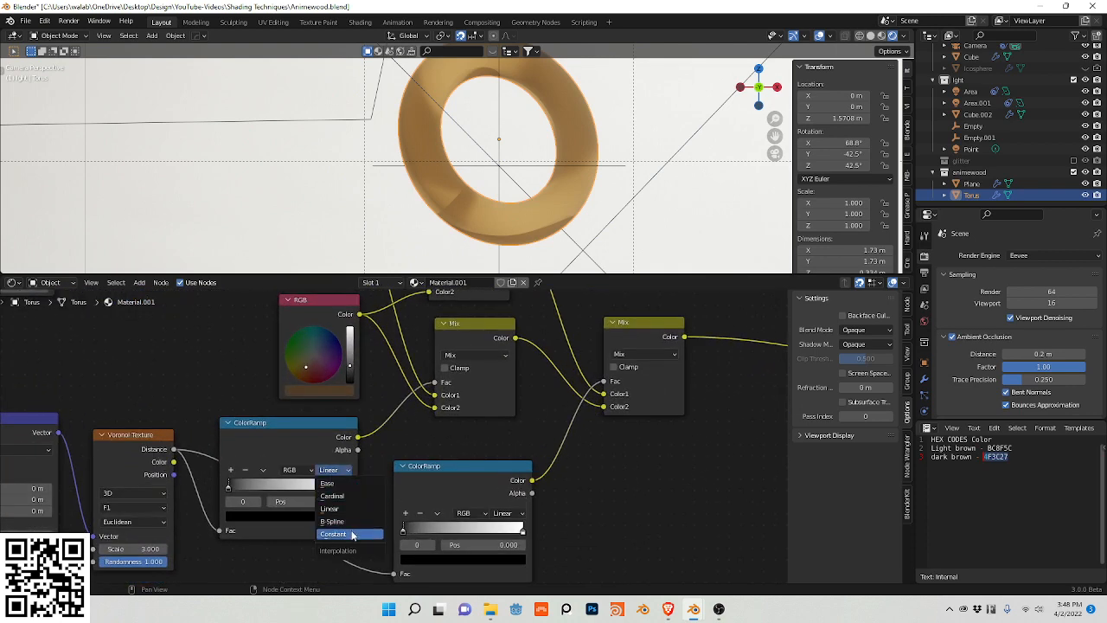
click(334, 533)
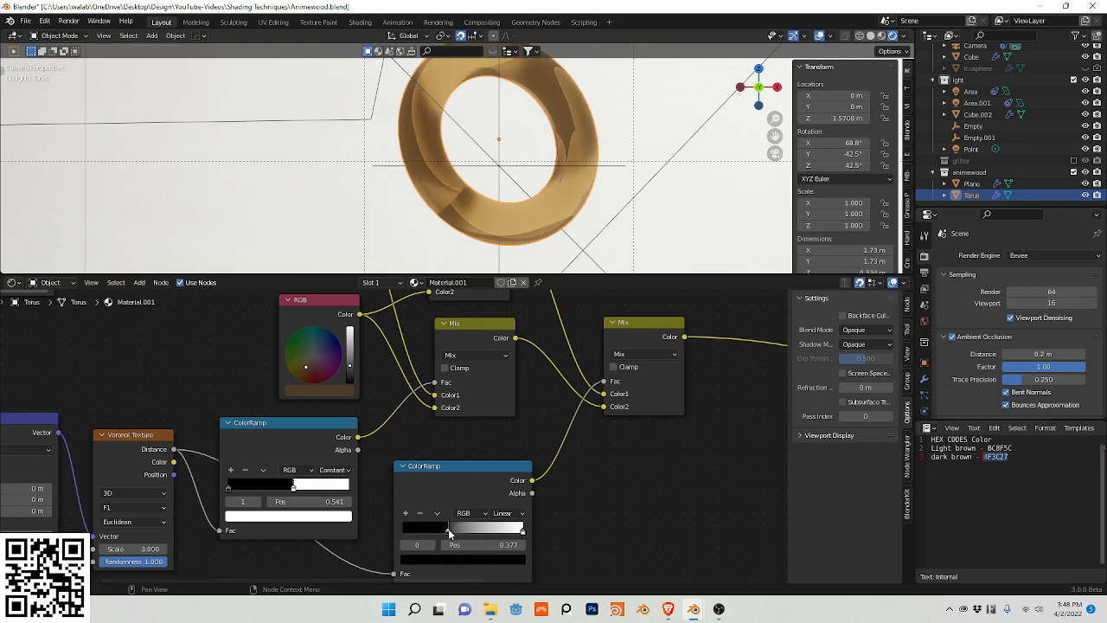
drag(448, 528, 458, 527)
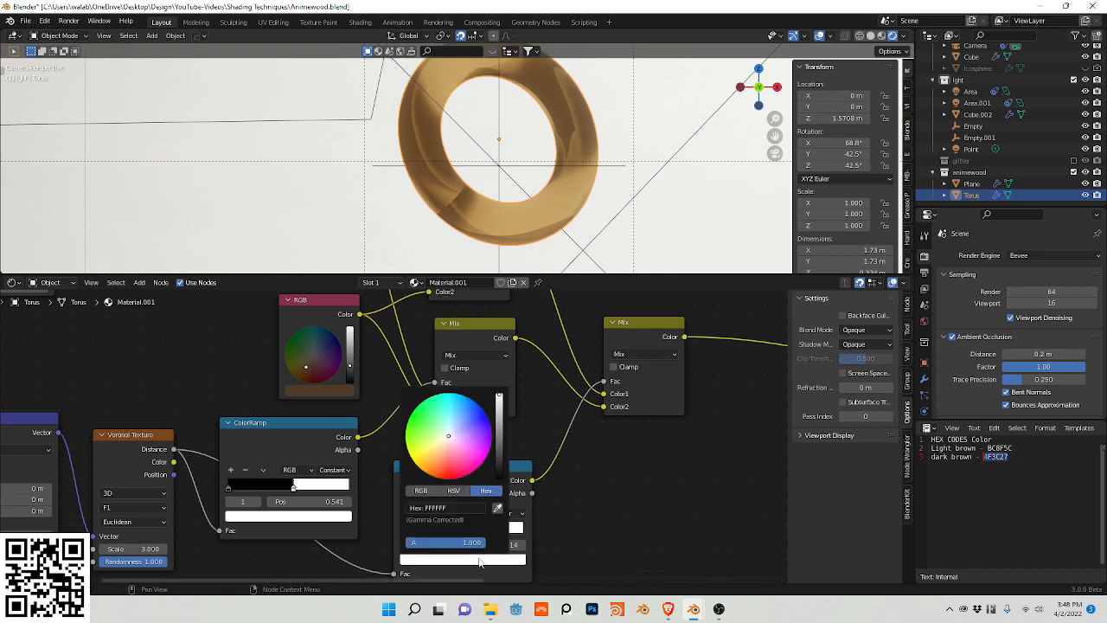
Recolour that ramp stop by entering a hex value, then save the file.
click(488, 432)
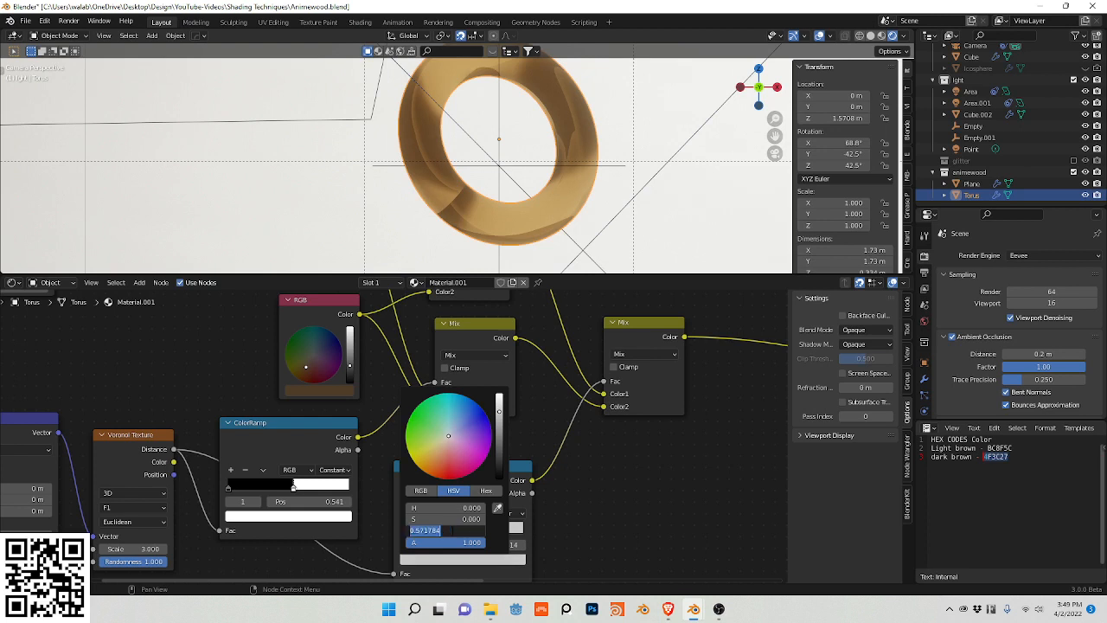
click(620, 519)
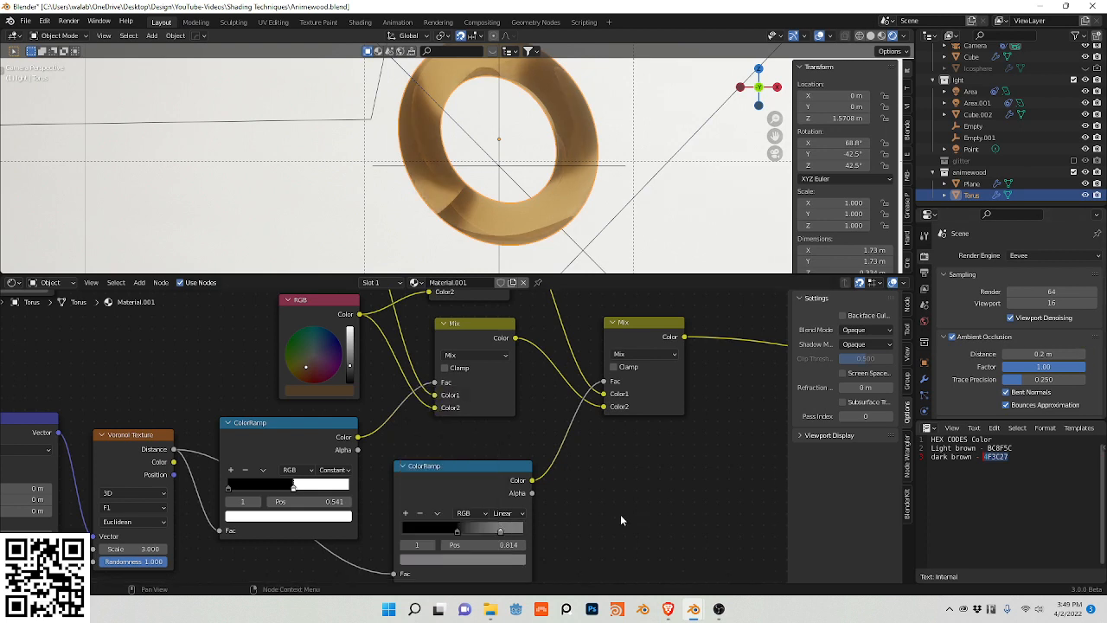
key(ctrl+s)
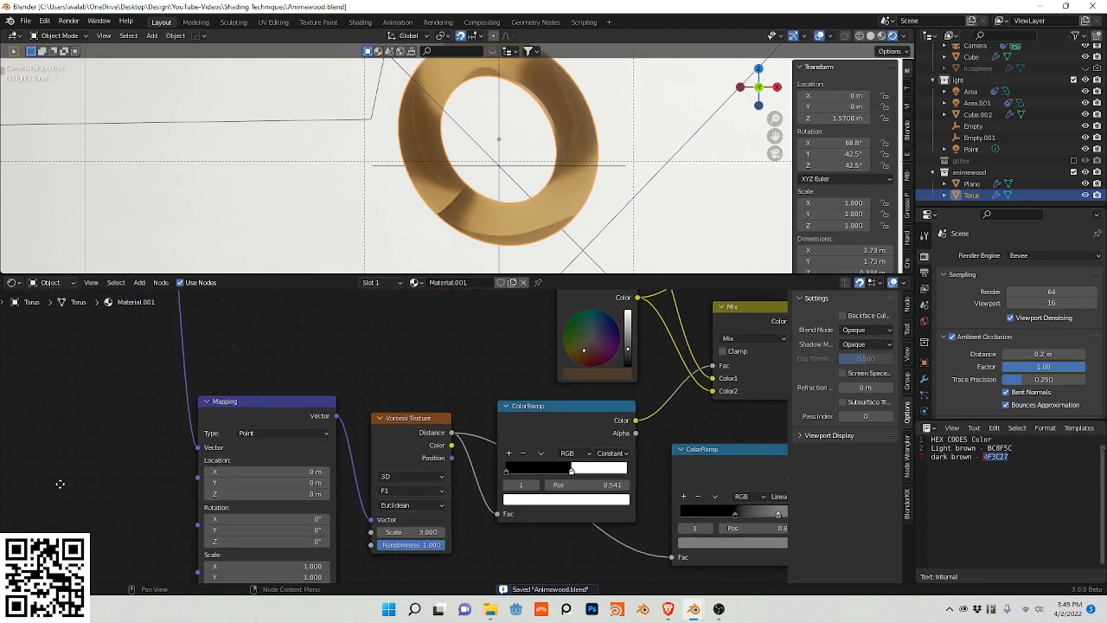
mouse_move(182, 396)
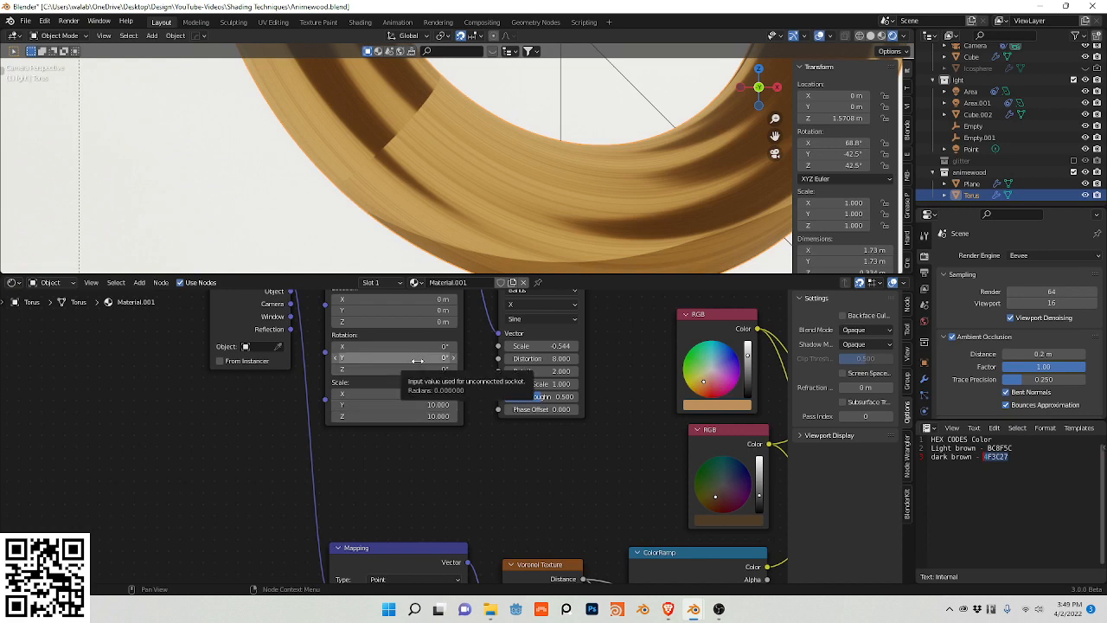
Edit a rotation/scale value in the Mapping node feeding the Wave Texture.
click(395, 346)
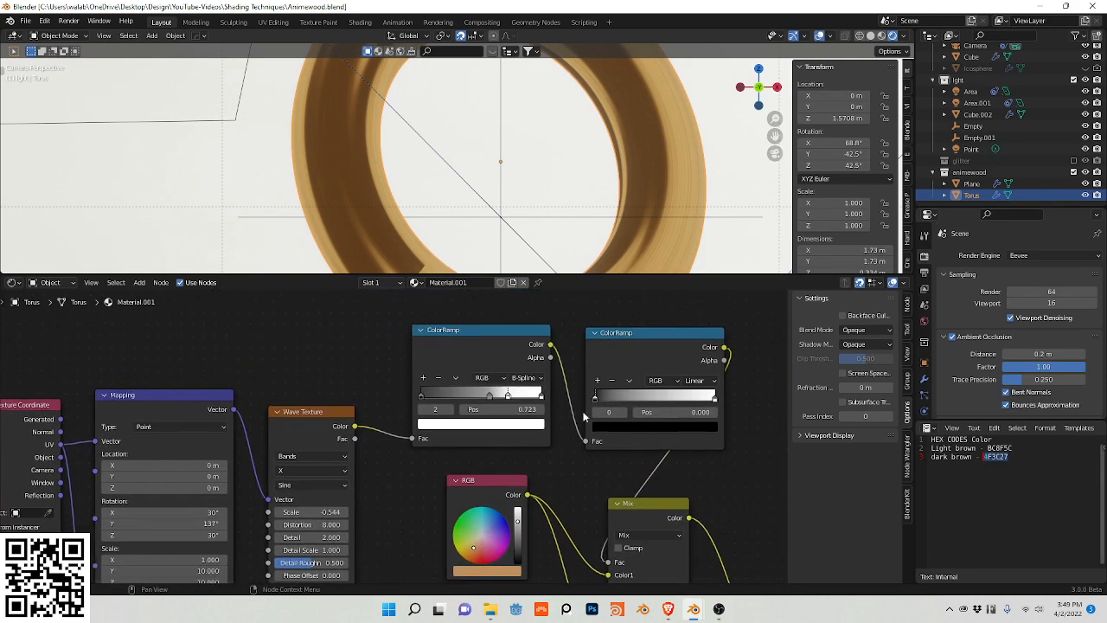
Pick a different interpolation mode on the second grain ColorRamp.
click(701, 381)
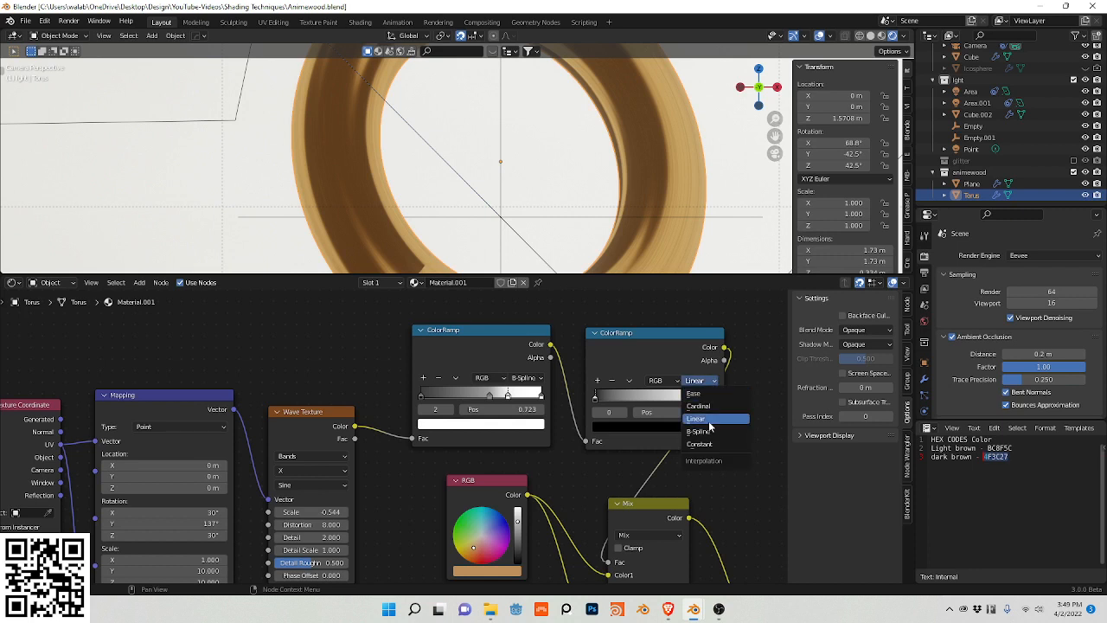
click(699, 443)
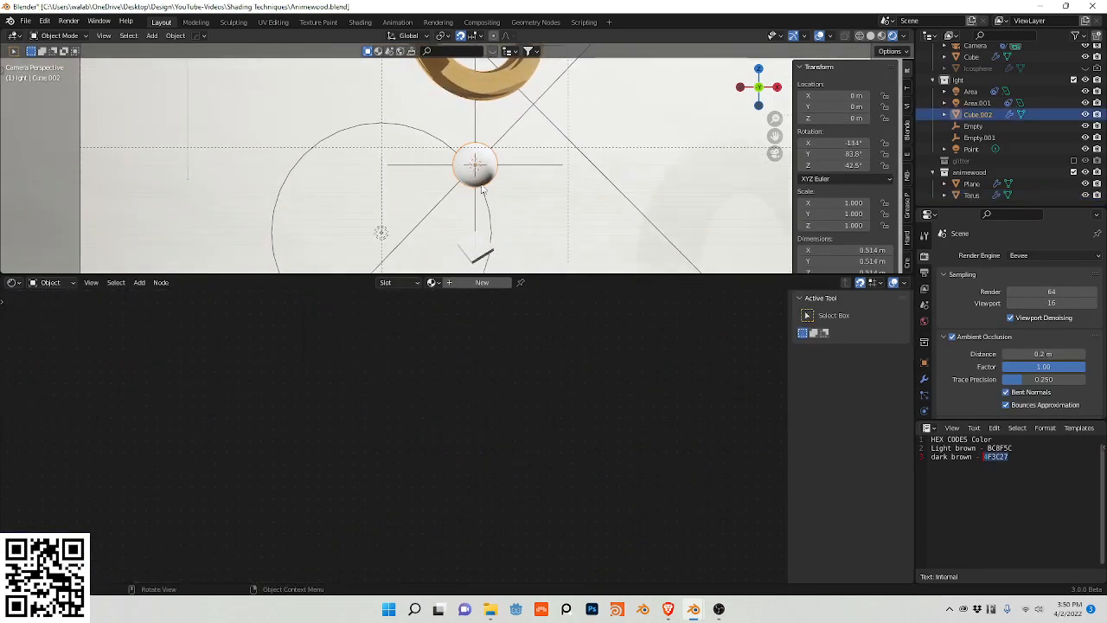
Select the Plane block, assign Material.001 and orbit to inspect its toon wood bands.
click(432, 282)
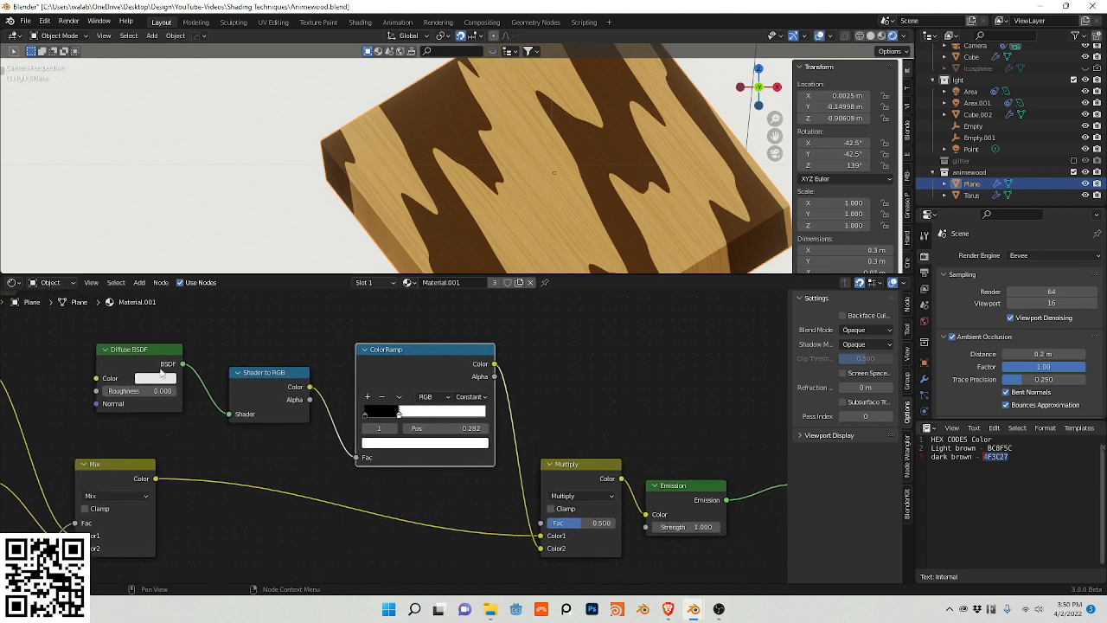
drag(554, 173, 474, 203)
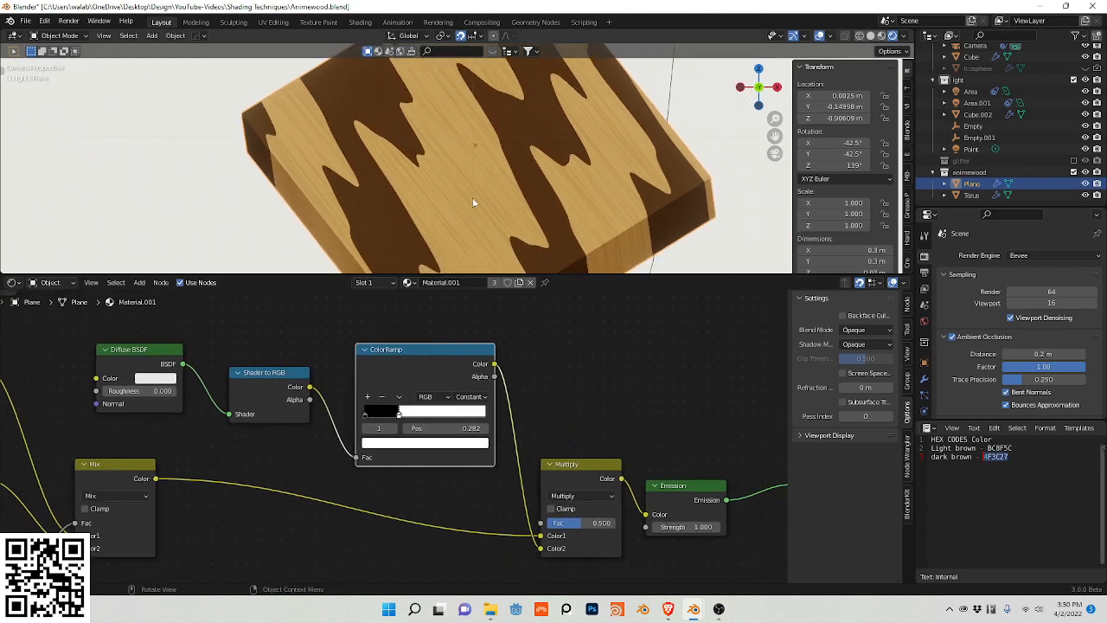